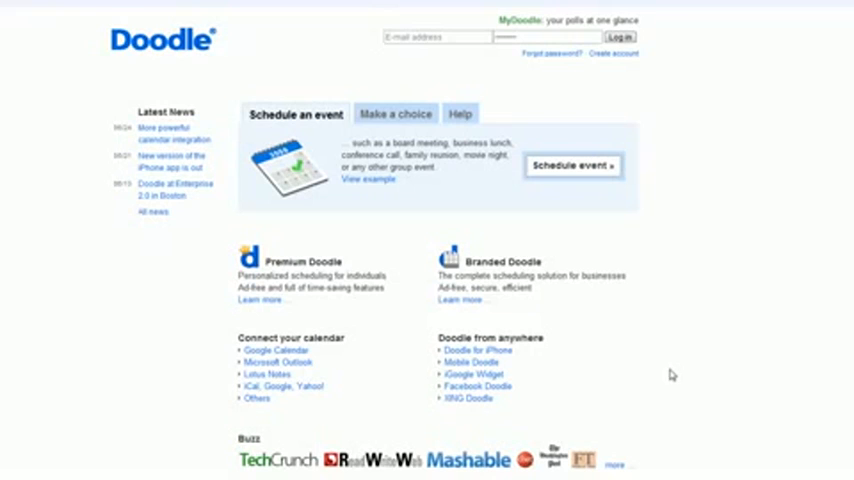
mouse_move(402, 306)
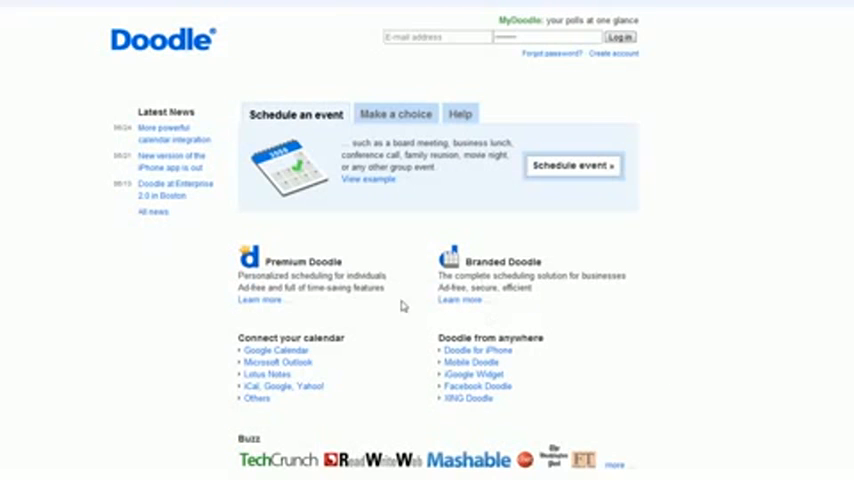
mouse_move(580, 342)
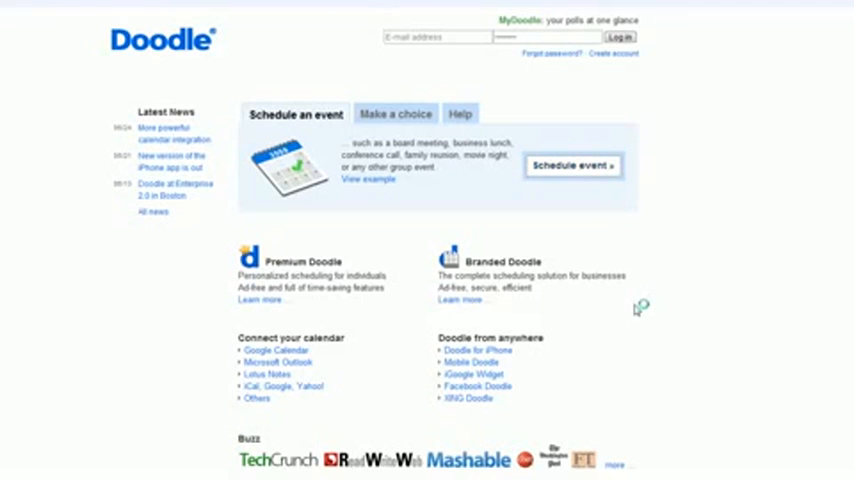
Schedule a new event titled 'Meeting' with the organiser's name filled in and continue to dates
left_click(572, 166)
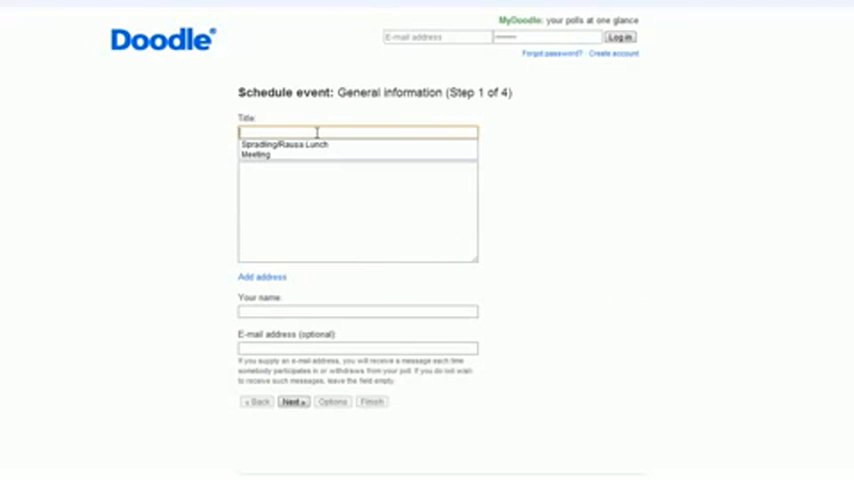
left_click(256, 156)
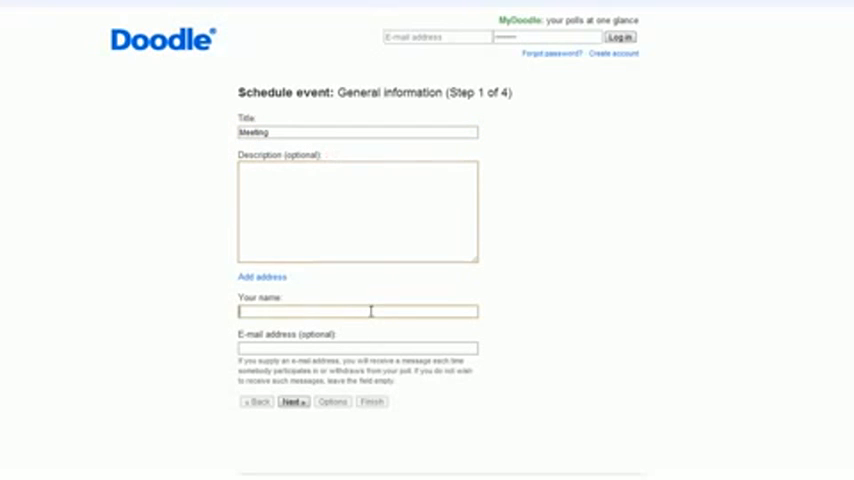
type("Bet")
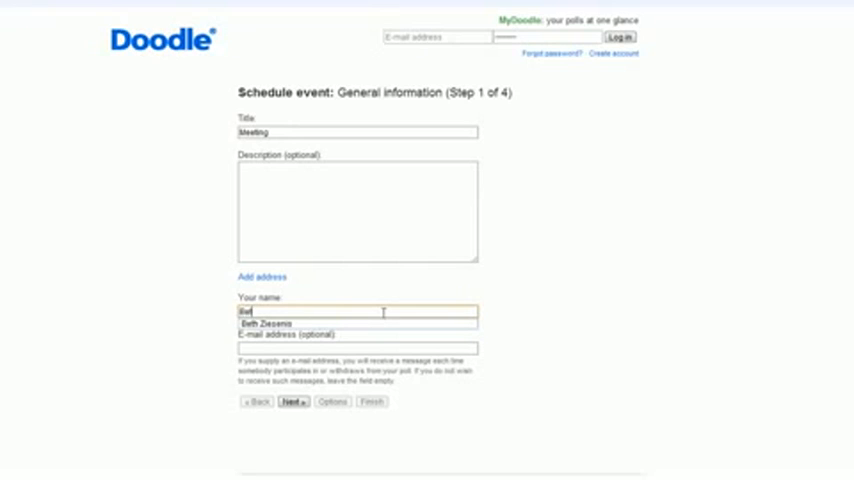
left_click(276, 324)
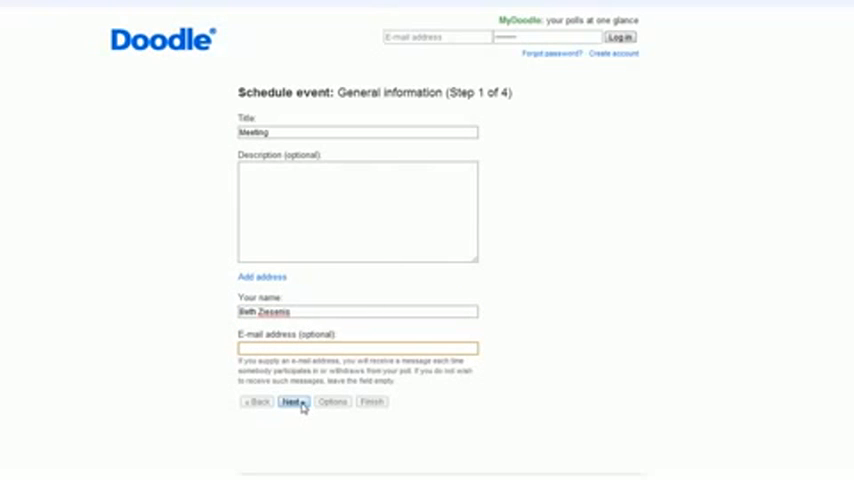
left_click(292, 402)
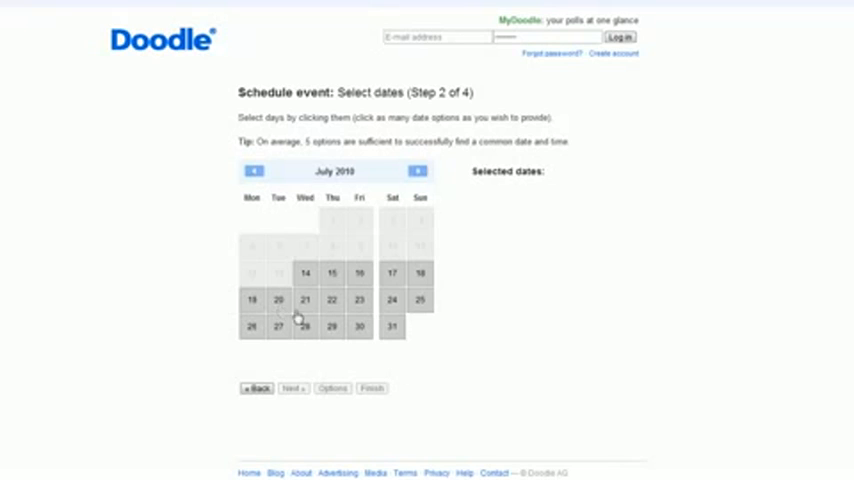
Choose July 20, 22 and 28, 2010 as poll dates and continue to times
left_click(278, 300)
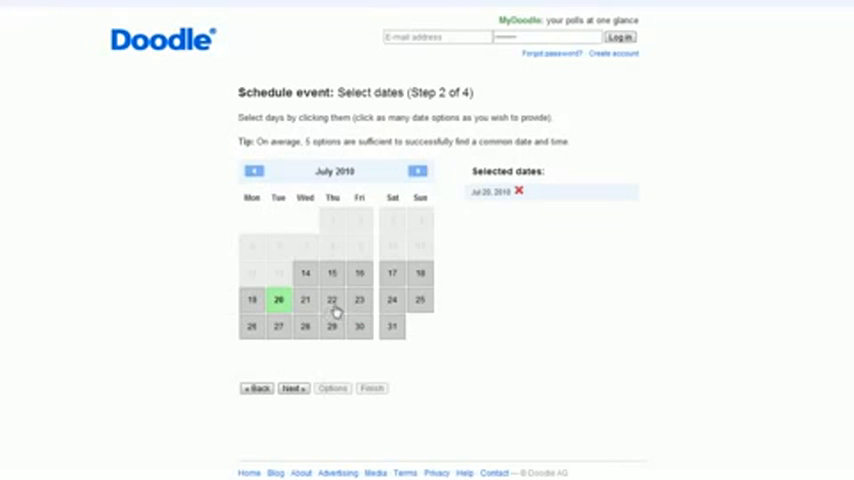
left_click(332, 300)
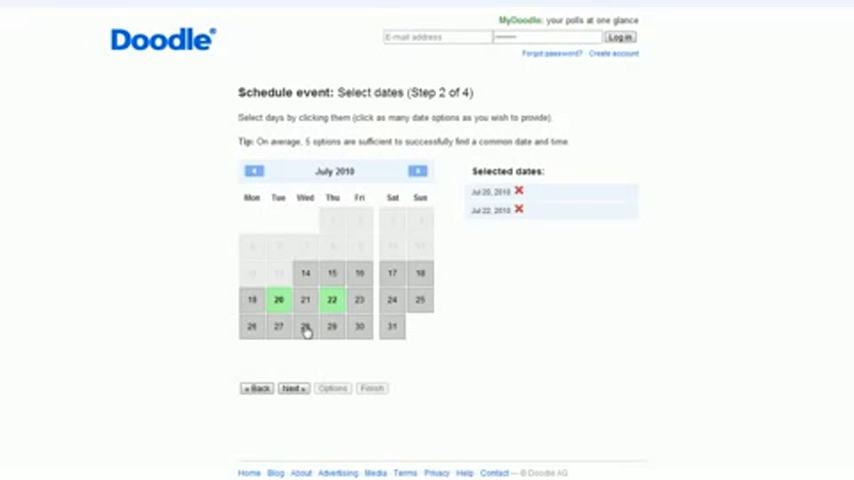
left_click(304, 328)
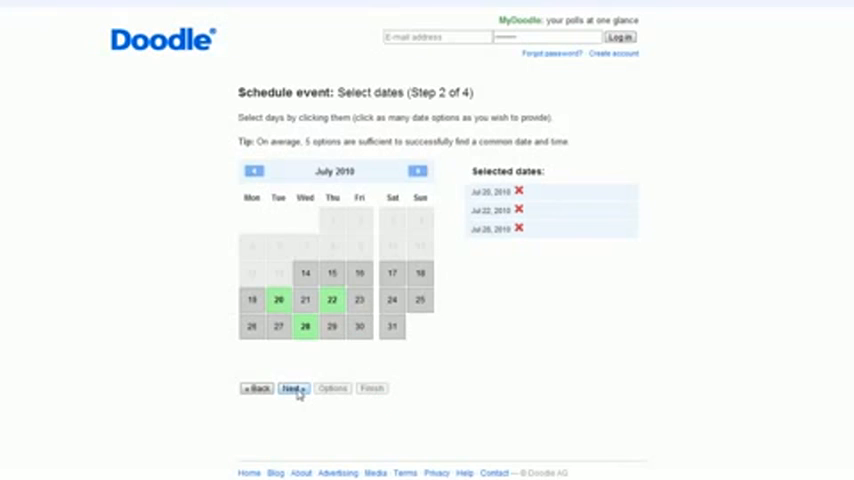
left_click(292, 388)
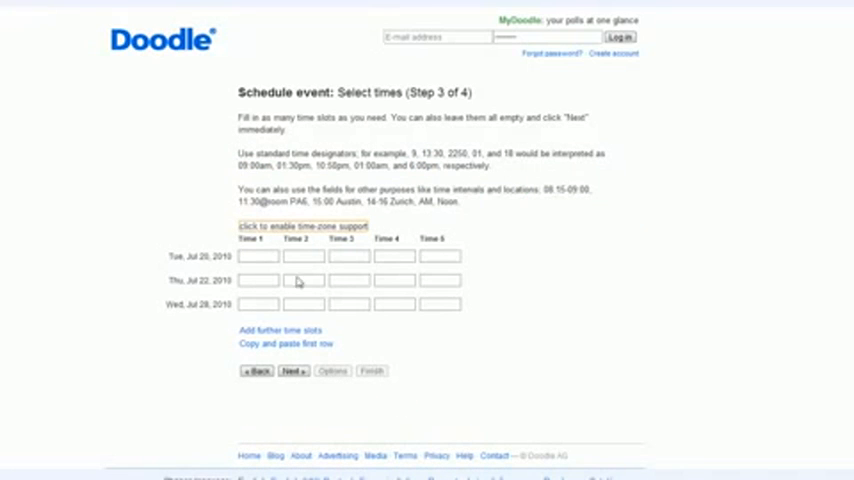
Enter time slots 9 for July 20, 11 and 14 for July 22, 13 for July 28
left_click(256, 256)
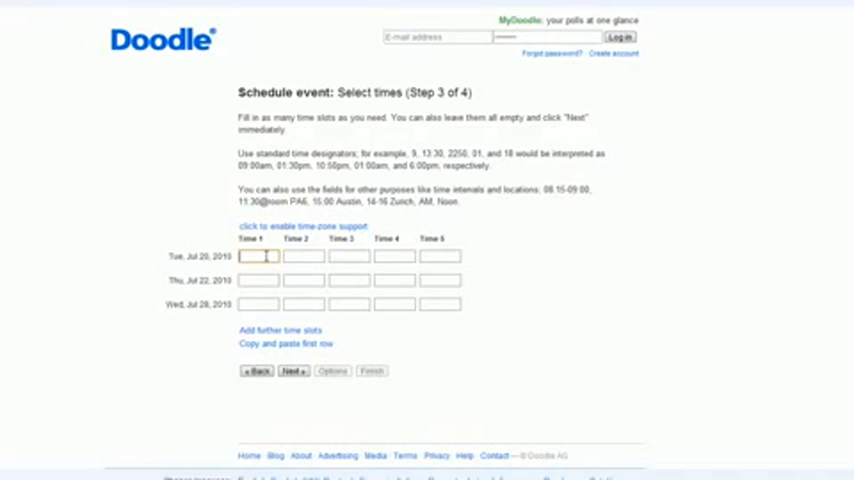
type("9")
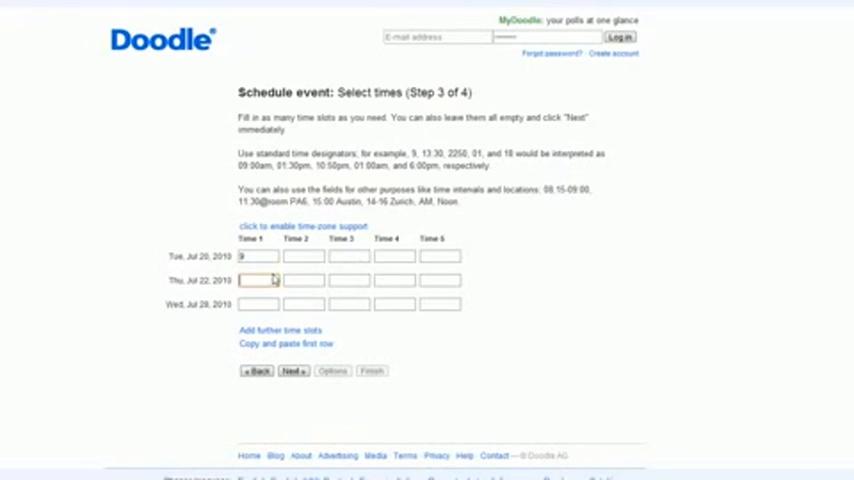
type("11")
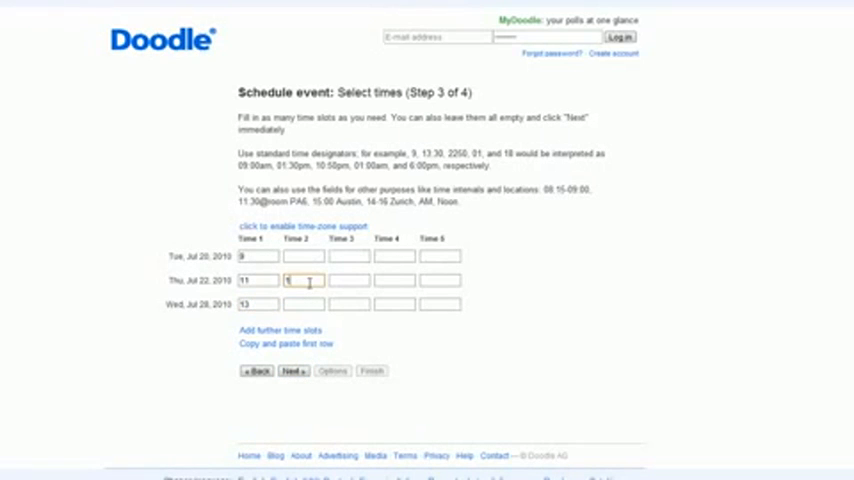
type("14")
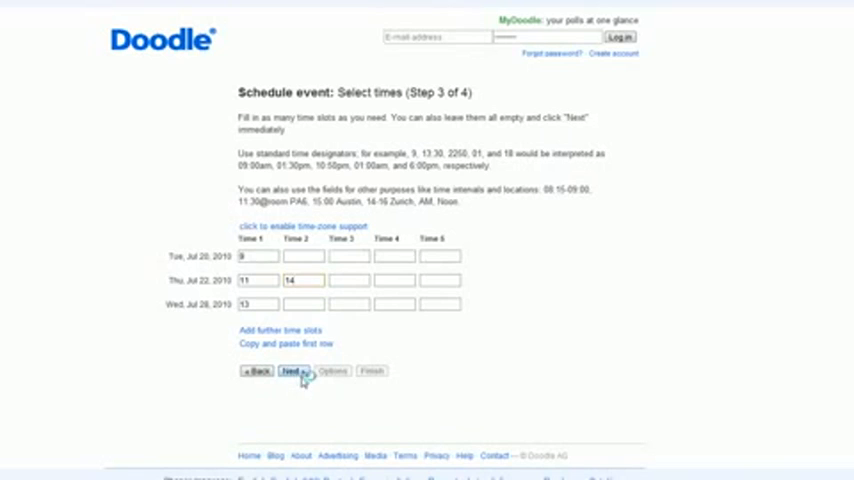
left_click(294, 372)
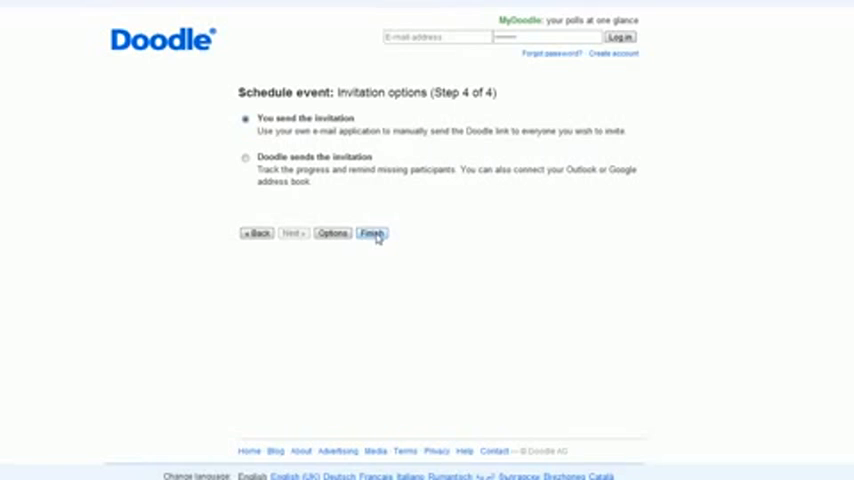
Finish creating the Meeting poll and follow its participation link to the voting page
left_click(370, 232)
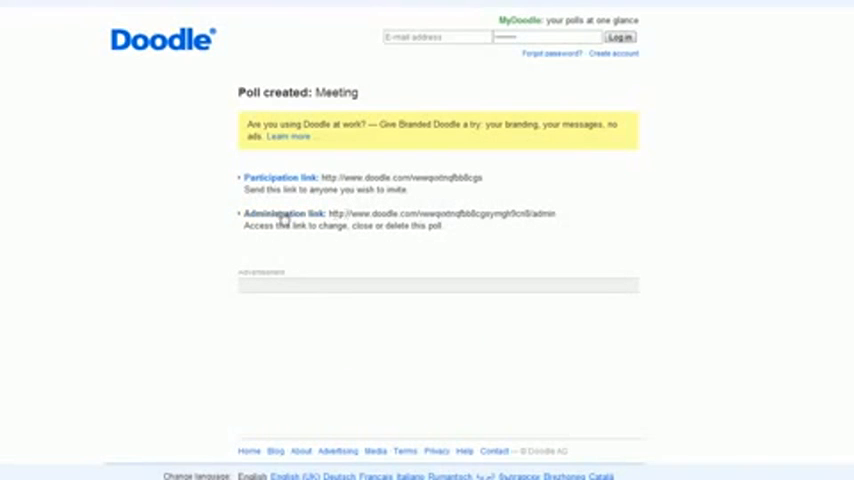
right_click(290, 212)
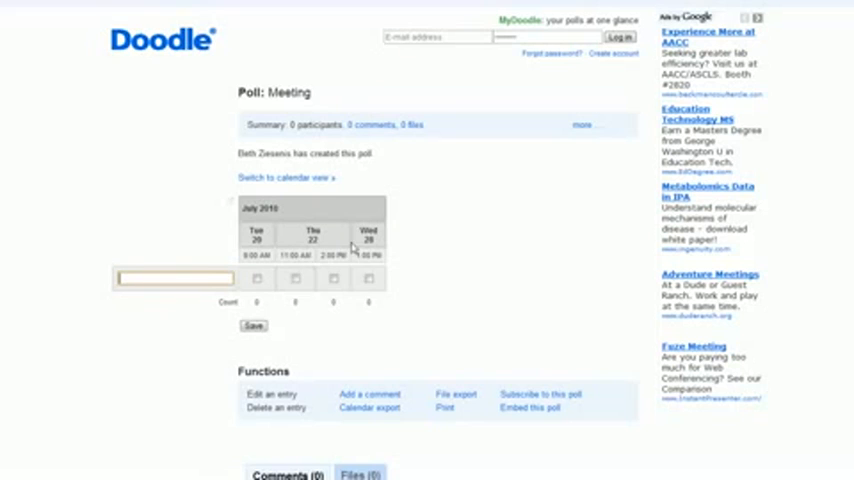
Record Fred's availability on the poll, marking two of the four slots OK
type("Fred")
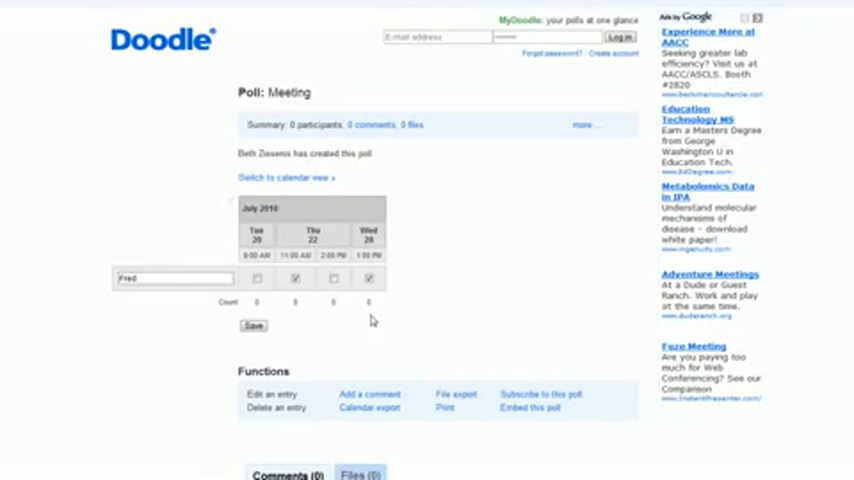
left_click(252, 324)
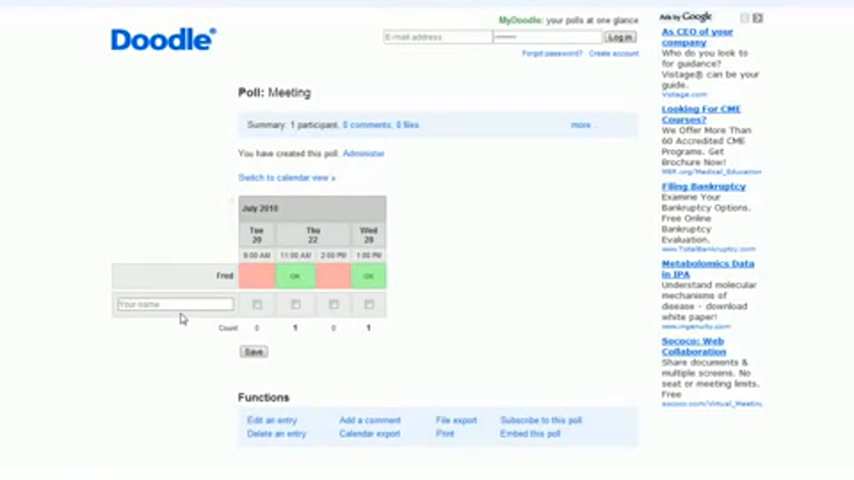
mouse_move(258, 276)
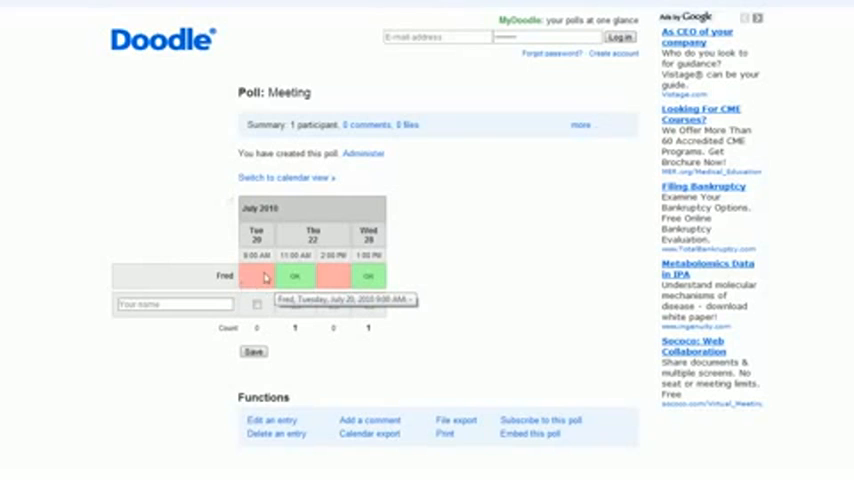
mouse_move(368, 276)
type("Beth")
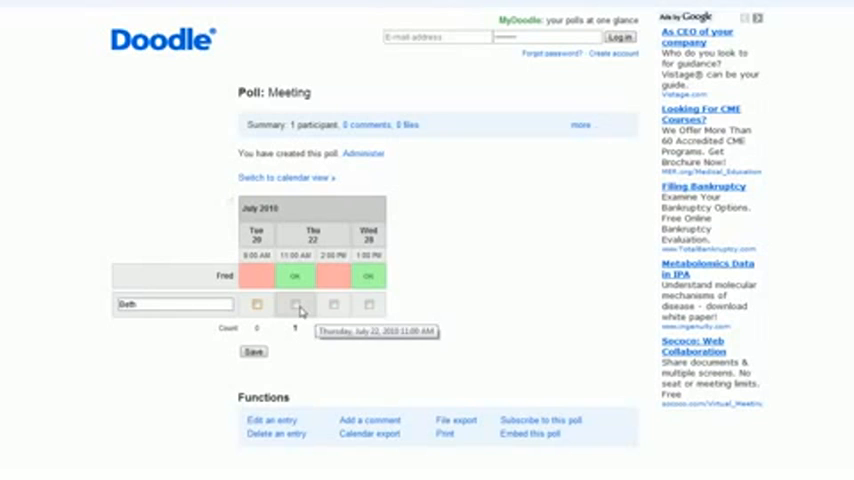
Record Beth's availability with the July 22 11:00 slot marked OK
left_click(296, 304)
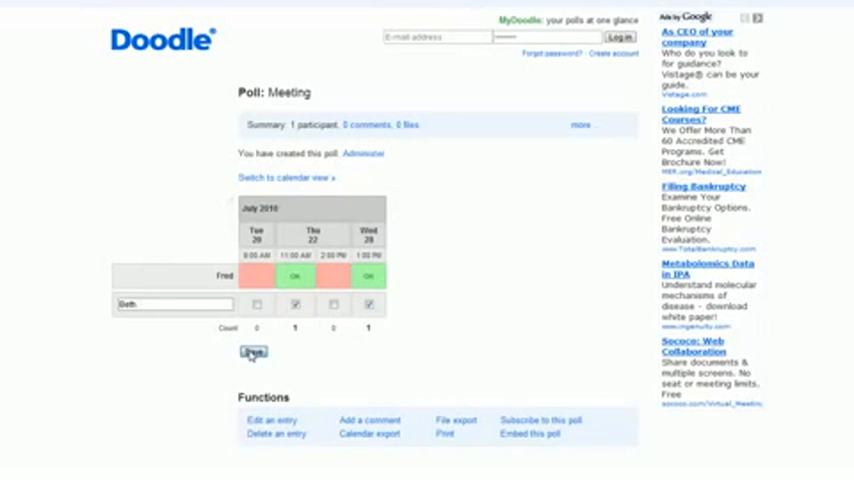
left_click(252, 352)
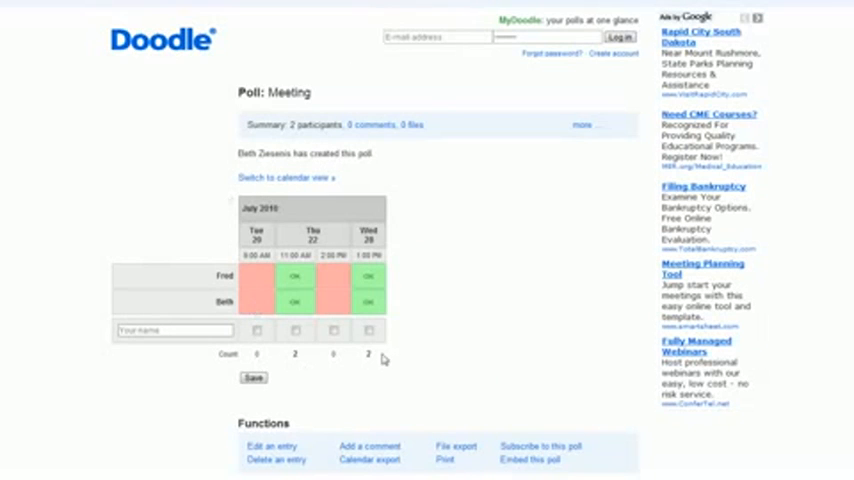
mouse_move(326, 396)
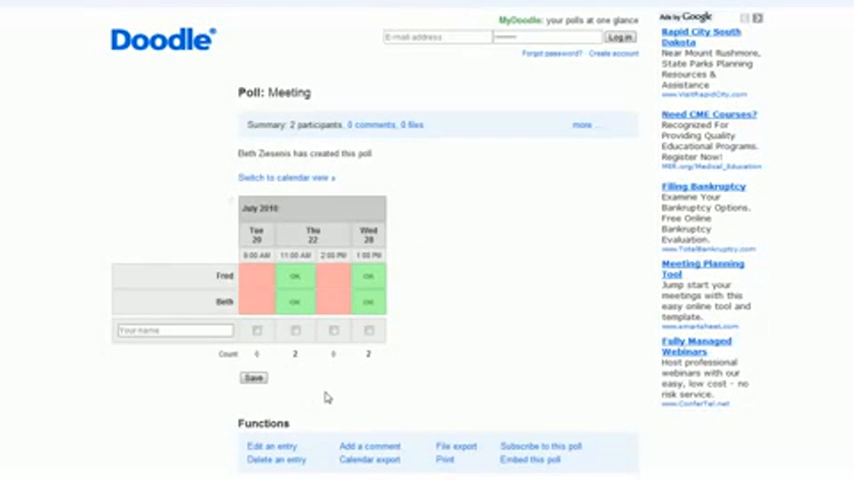